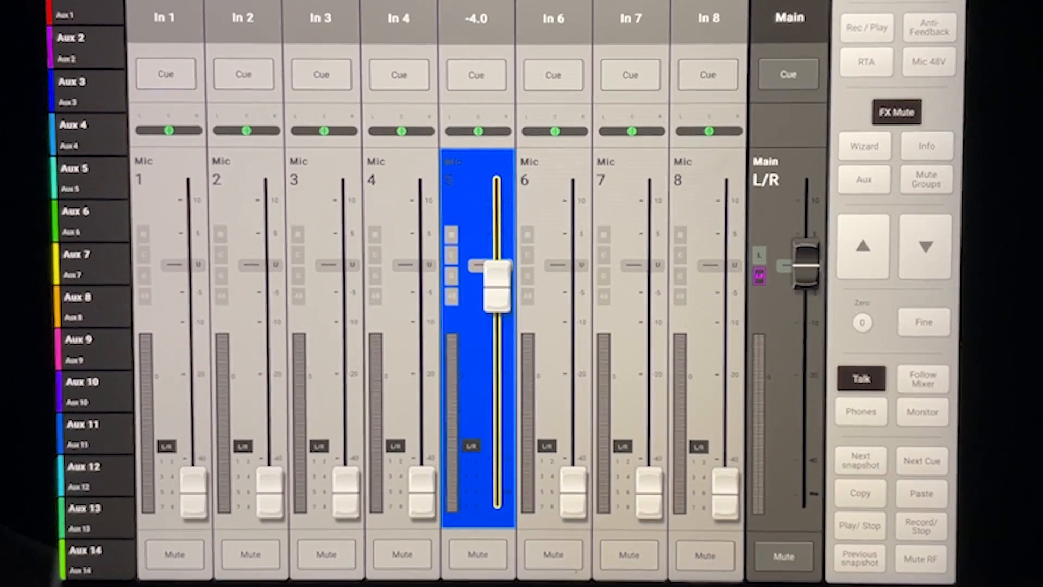
Enable Fine mode for channel 5's fader, currently around -4 dB.
click(922, 322)
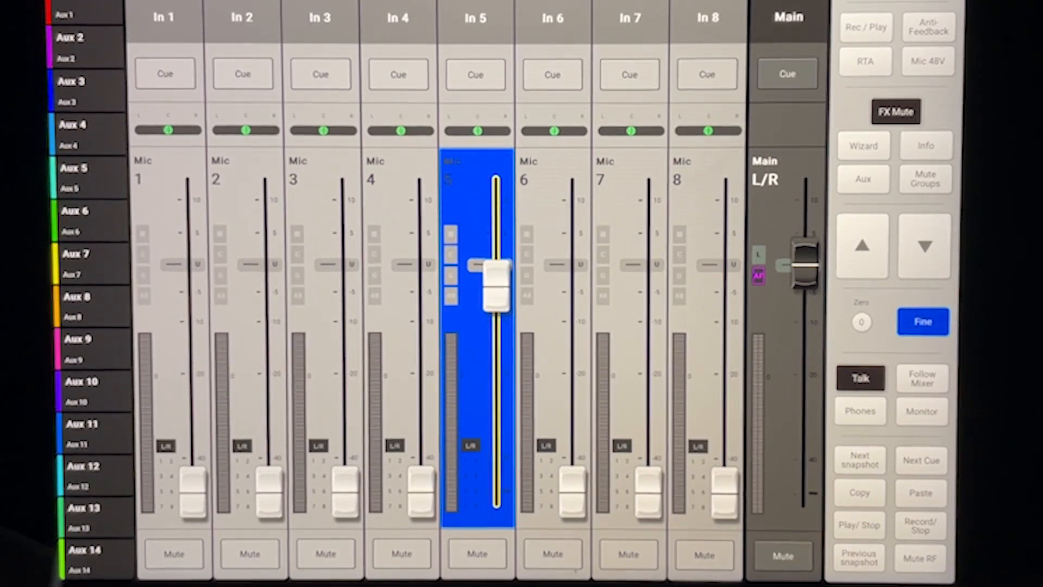